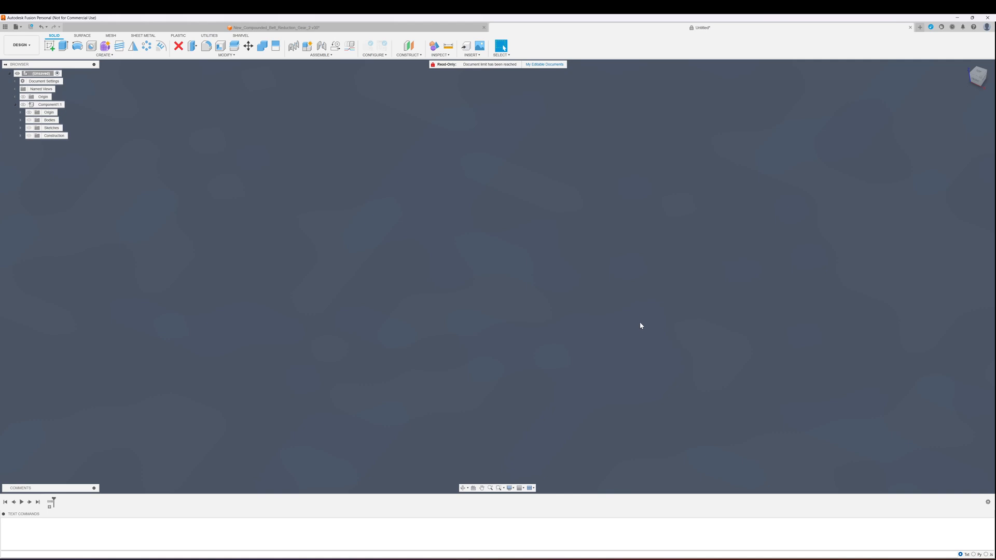
mouse_move(508, 252)
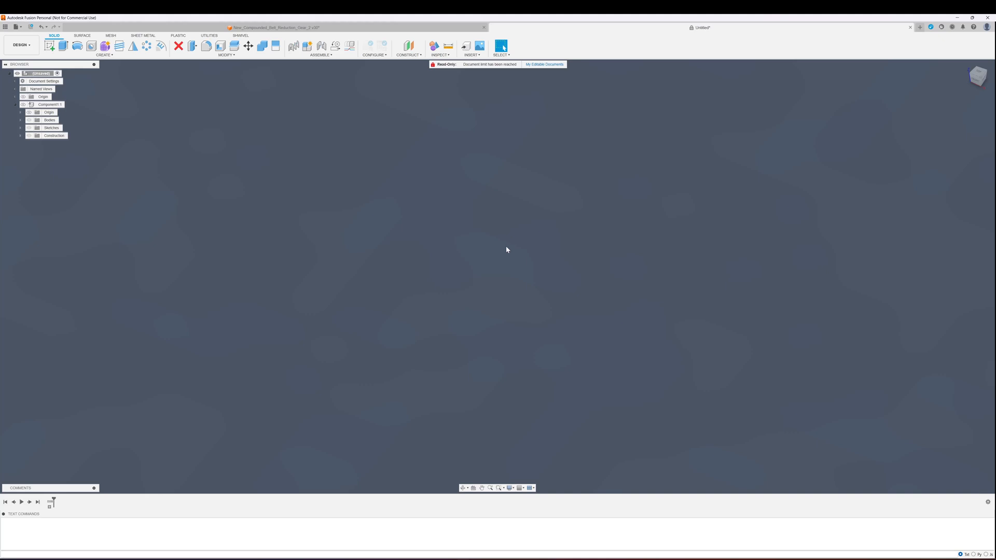
mouse_move(507, 253)
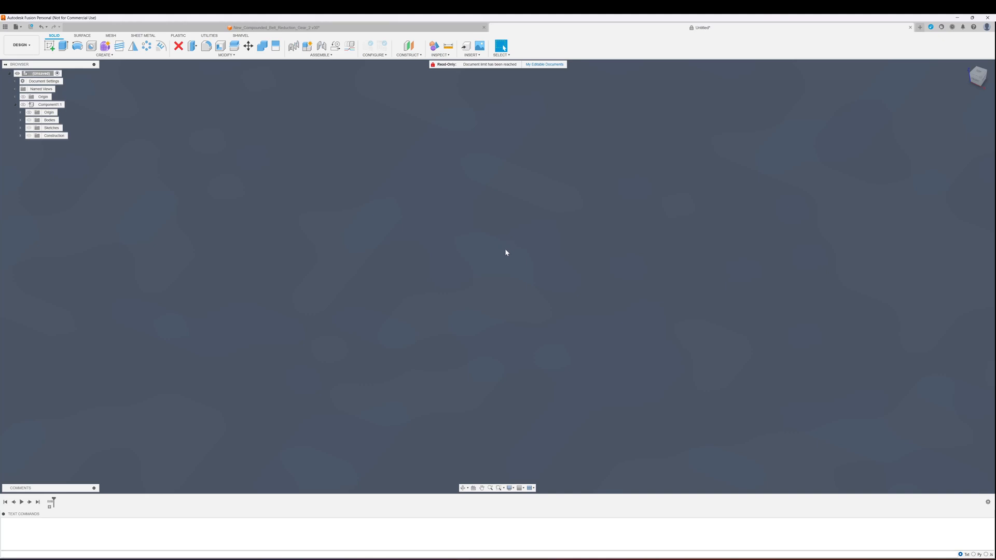
mouse_move(518, 86)
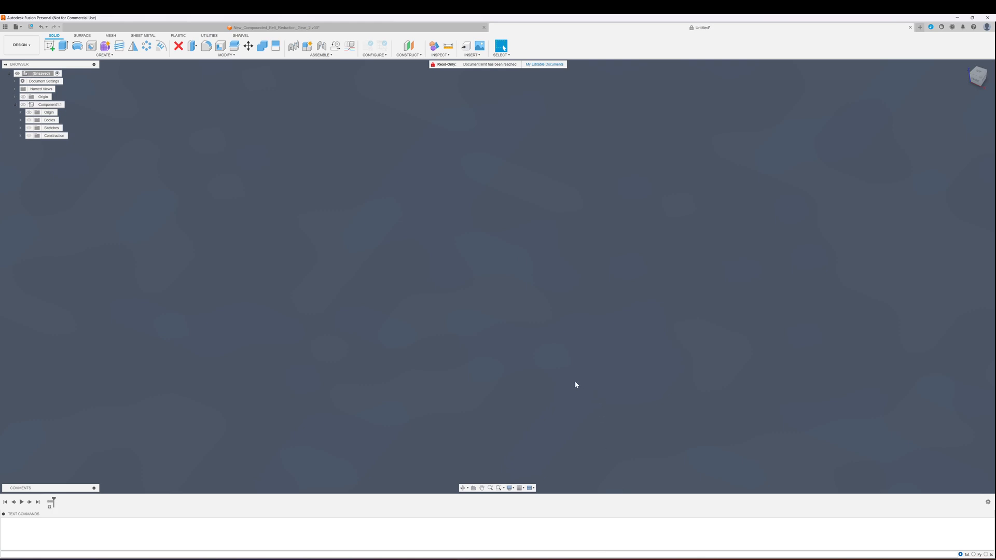
mouse_move(570, 385)
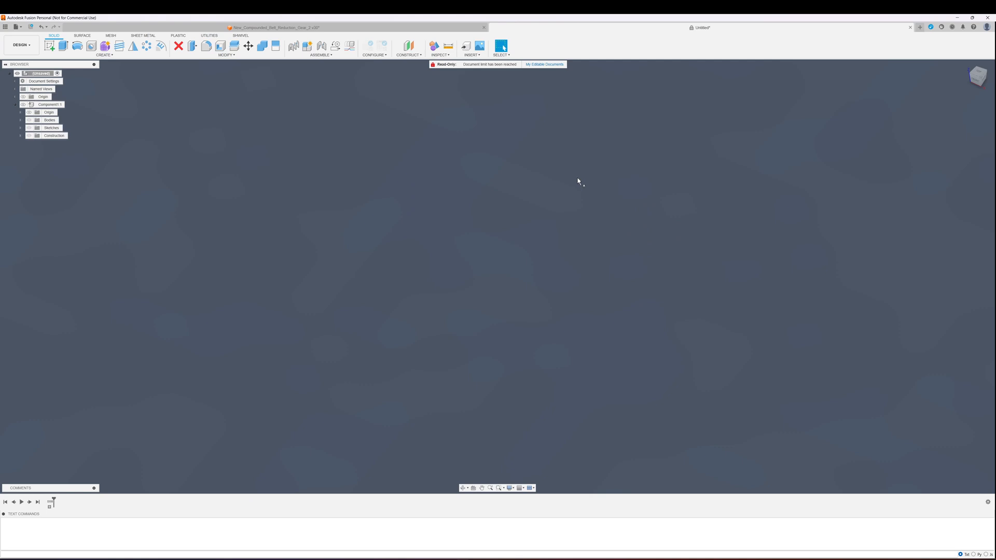
mouse_move(577, 195)
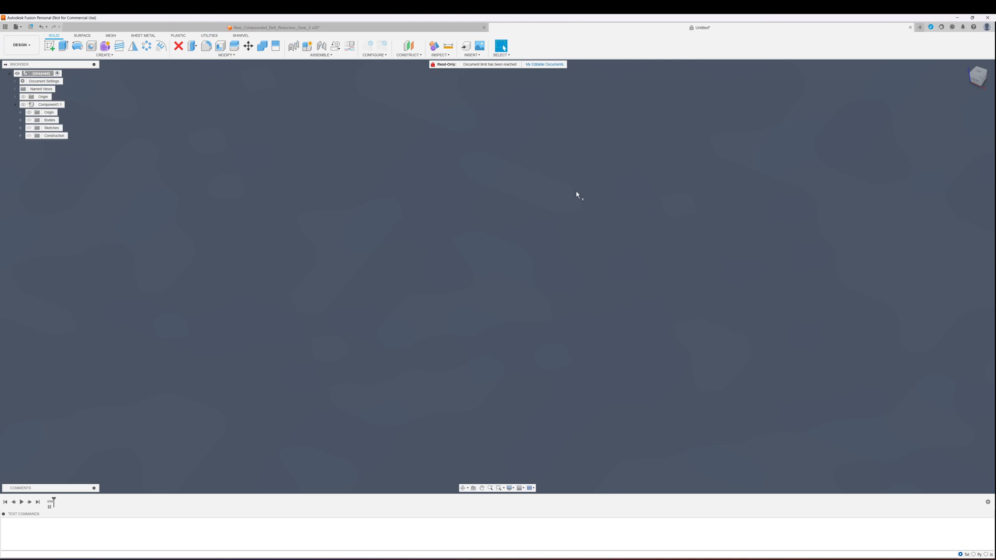
mouse_move(593, 234)
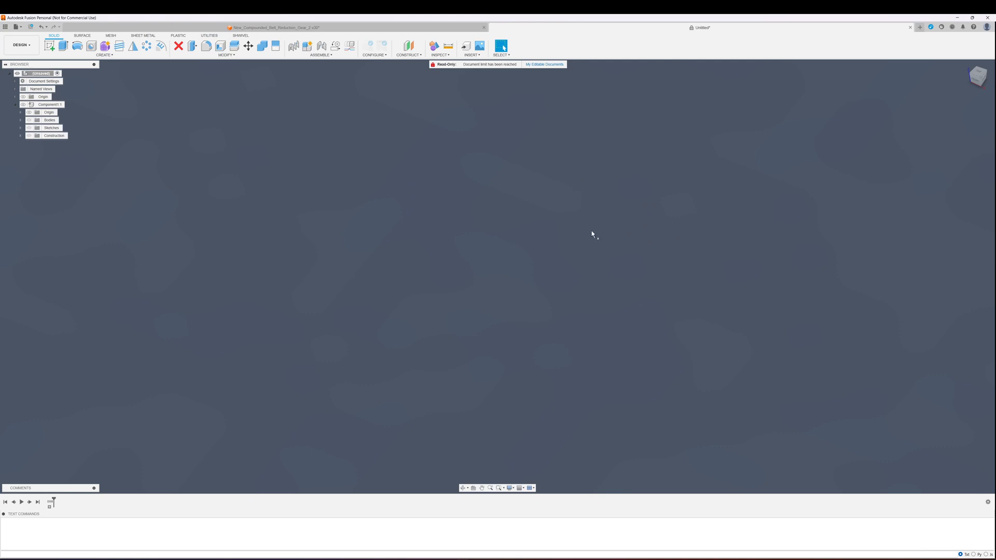
mouse_move(270, 184)
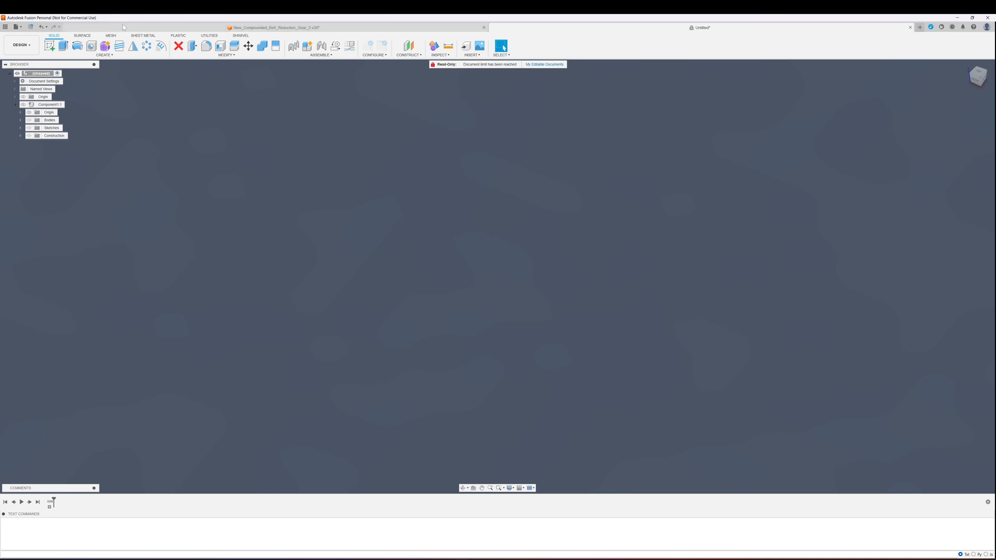
Step: Run the Create GT2 Pulley script with 45 teeth, 5 mm bore and 6 mm belt width
click(101, 54)
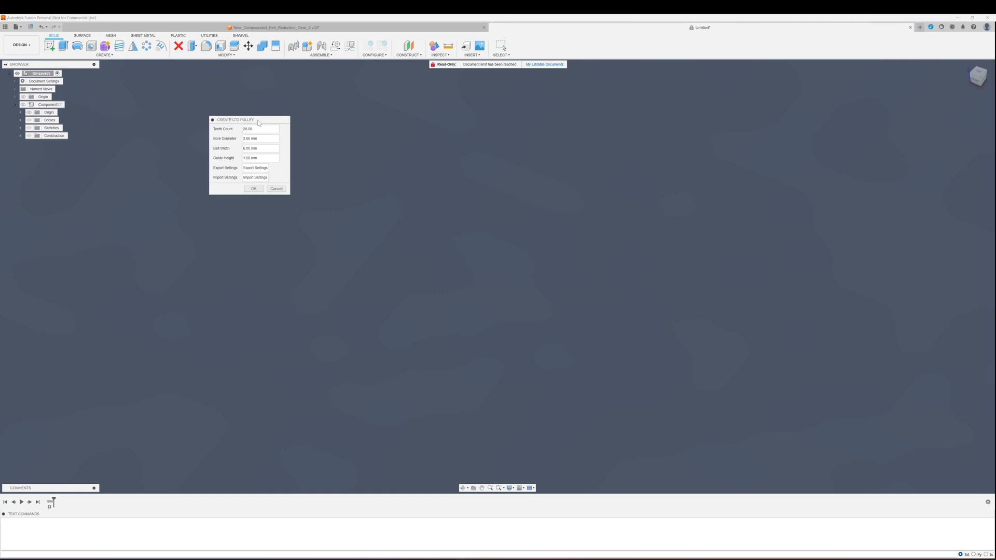
drag(235, 119, 451, 152)
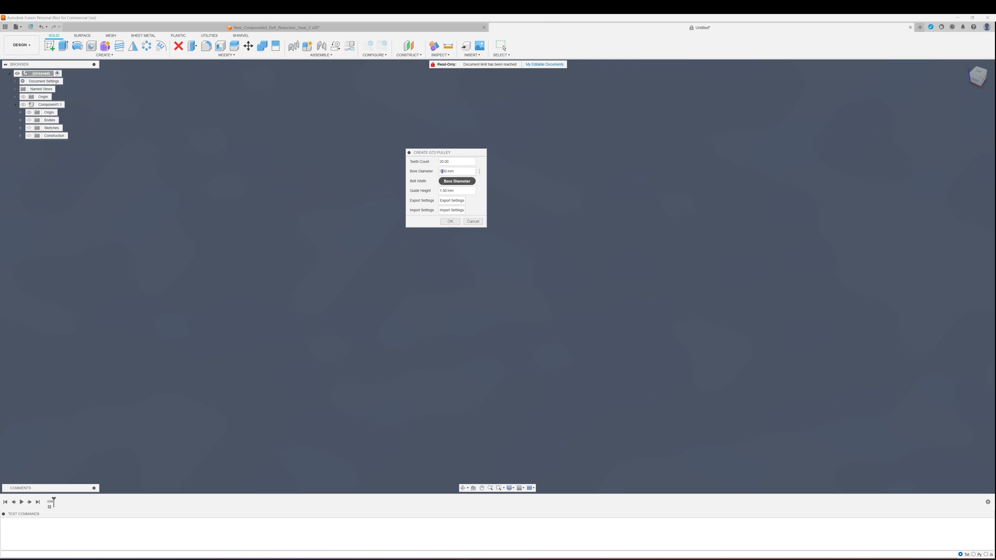
click(456, 180)
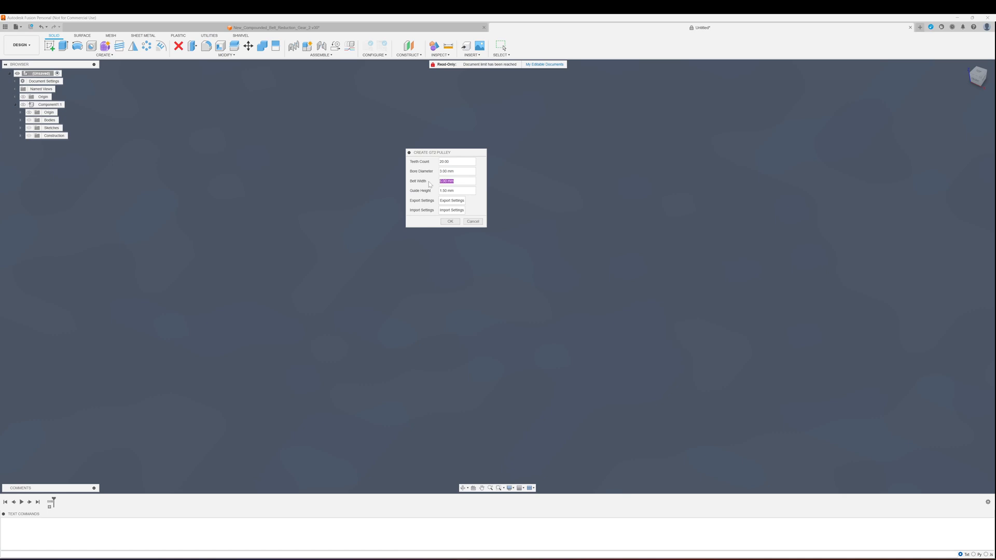
click(457, 191)
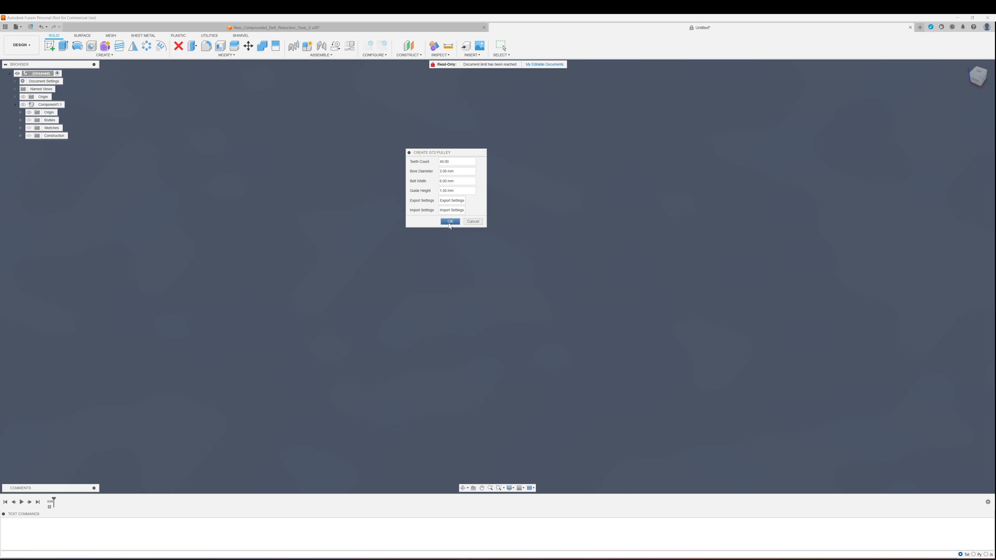
click(450, 221)
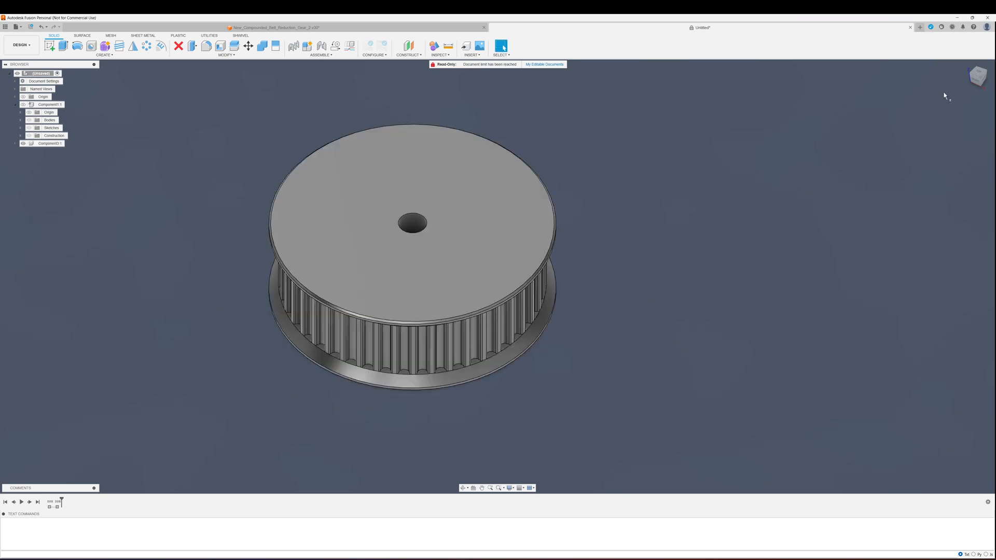
Step: Measure a pulley tooth edge with Inspect > Measure, reading 7.00 mm
click(447, 45)
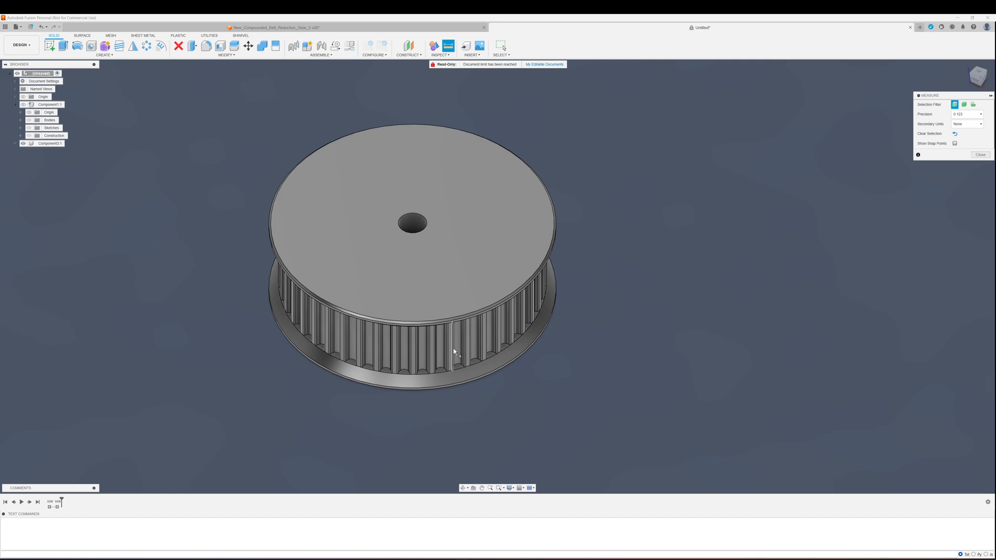
click(454, 351)
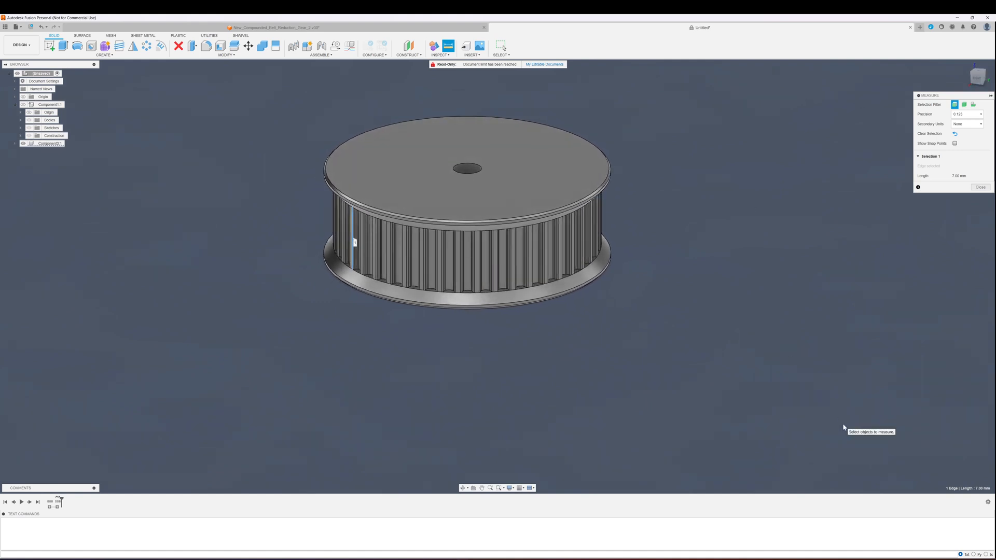
mouse_move(759, 253)
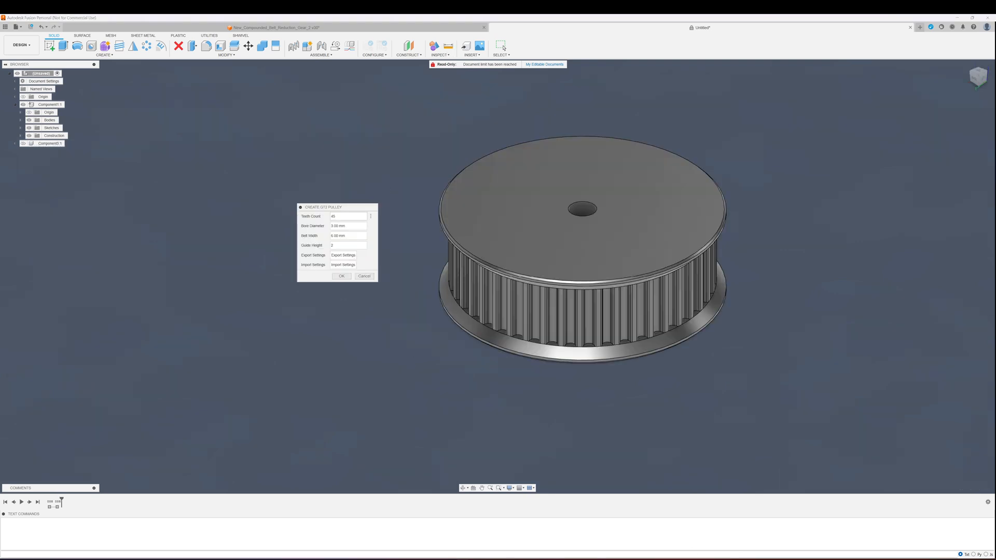
Step: Save the current pulley settings to a file named 'GT45teeth 2mm'
click(343, 255)
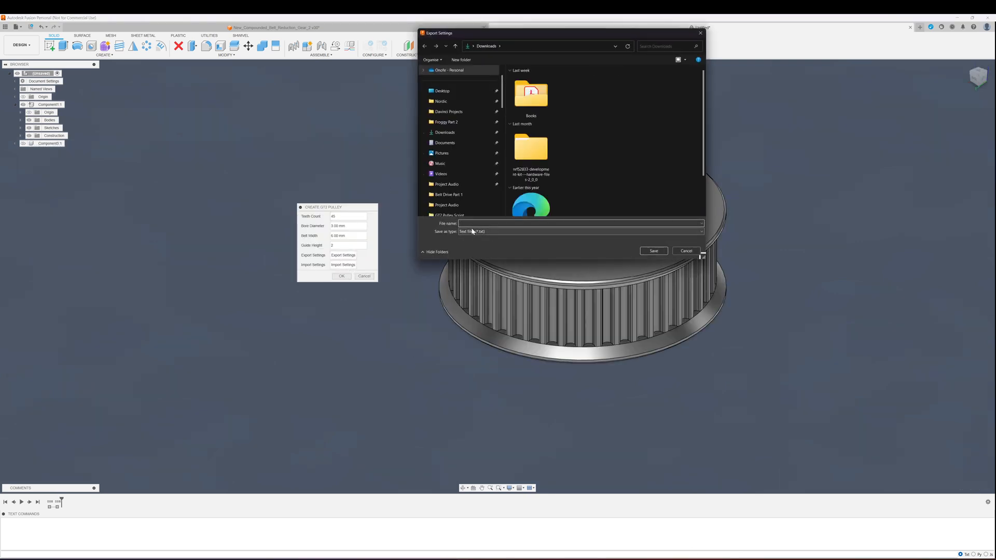
text(GT45teeth 2mm)
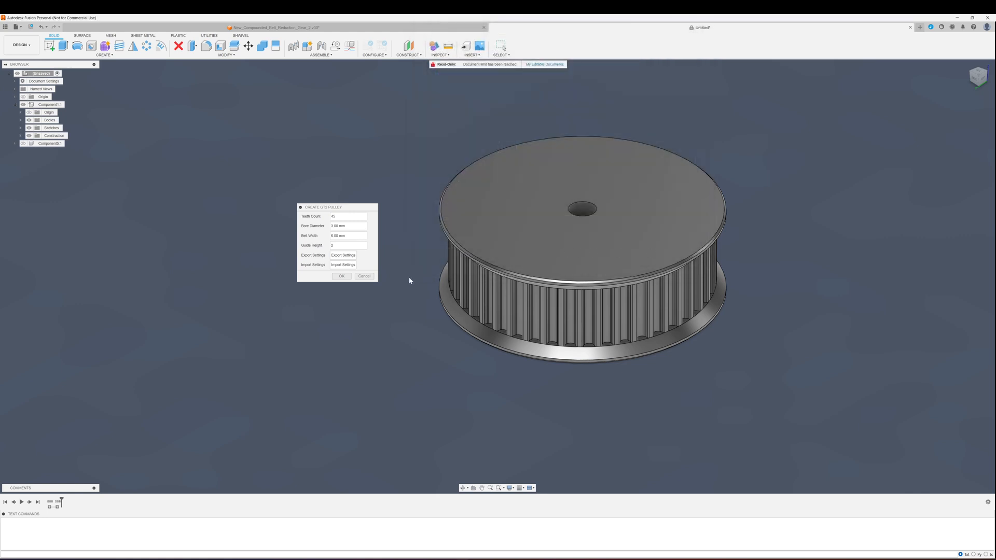
click(342, 276)
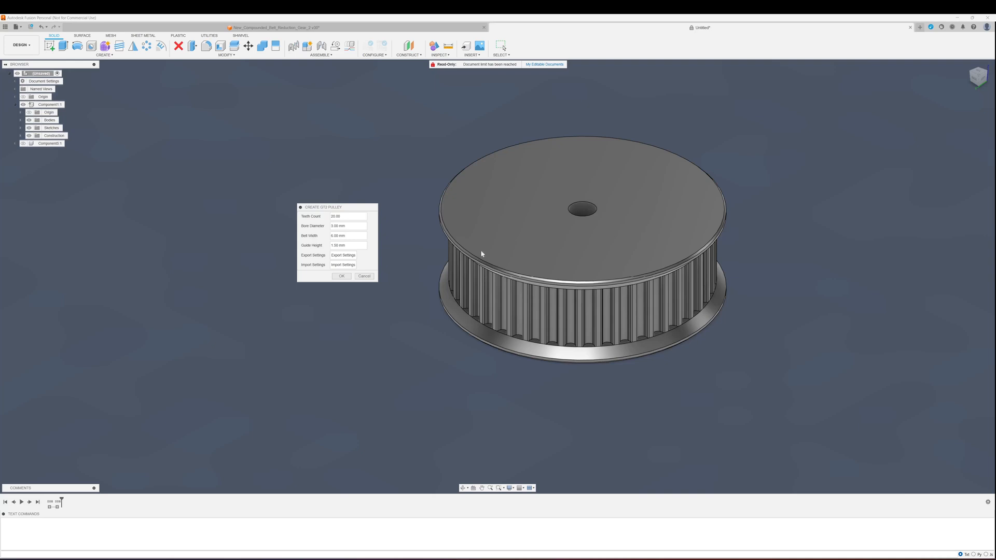
Step: Load the saved pulley settings file, then cancel the generator dialog
click(343, 264)
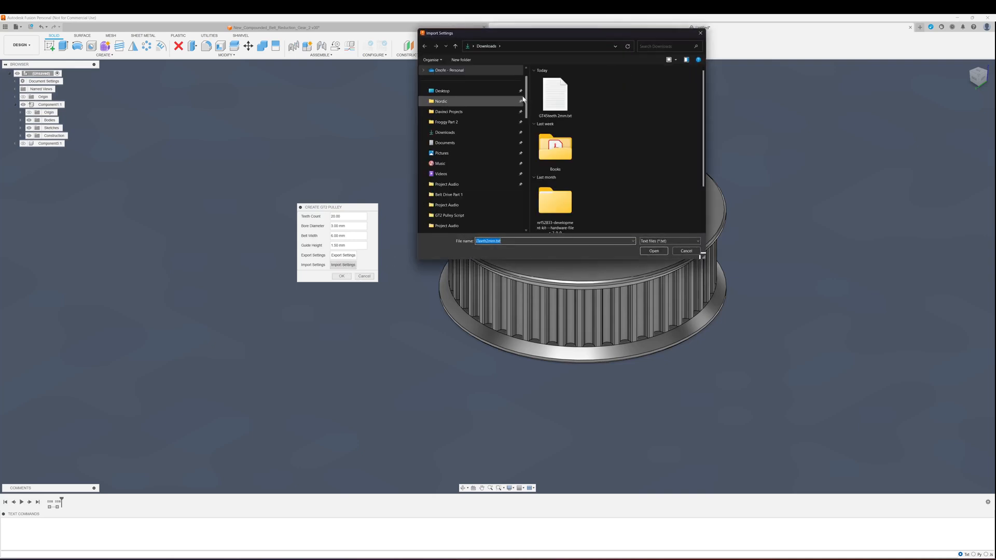
click(654, 251)
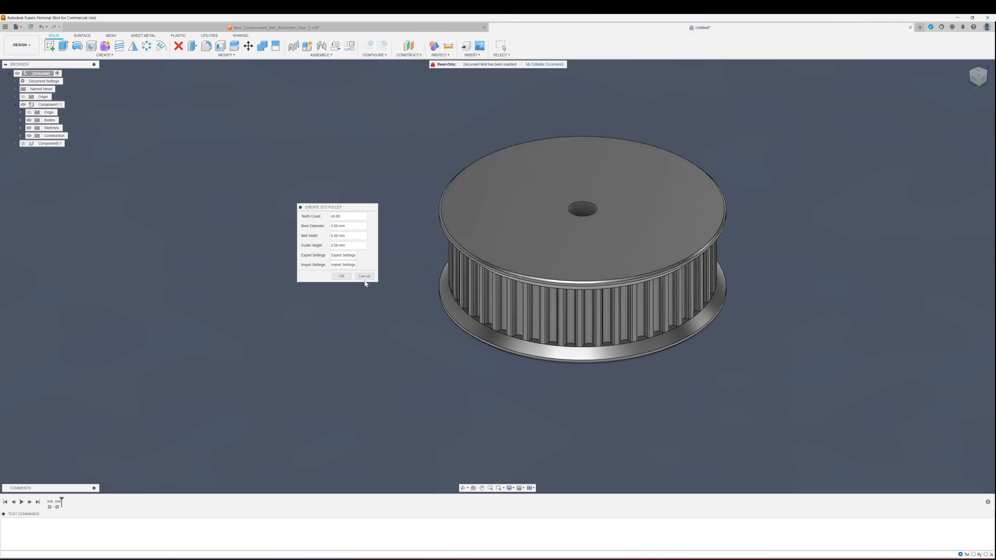
click(365, 276)
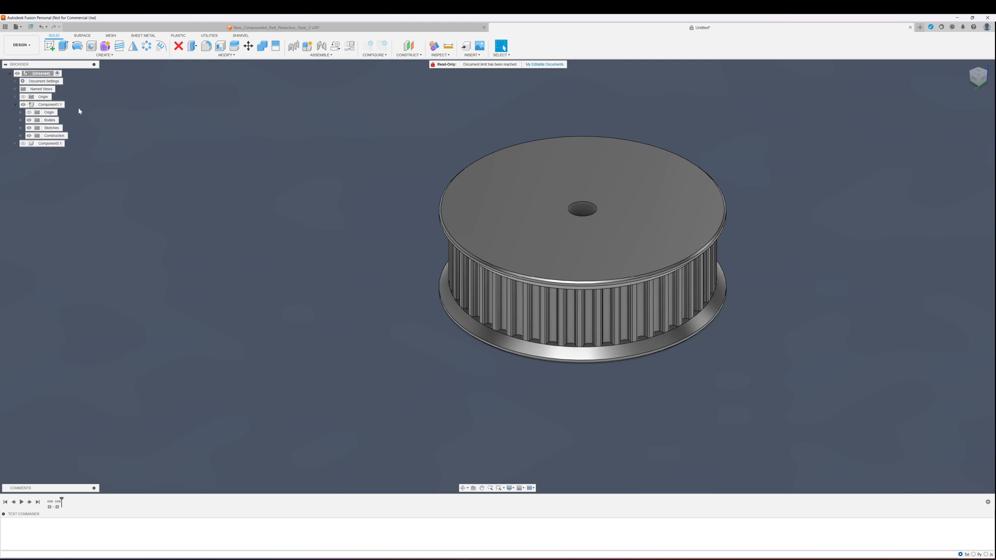
Step: Attempt a 20-tooth, 3 mm-bore pulley, dismiss the add-in error, and delete the failed component
click(102, 53)
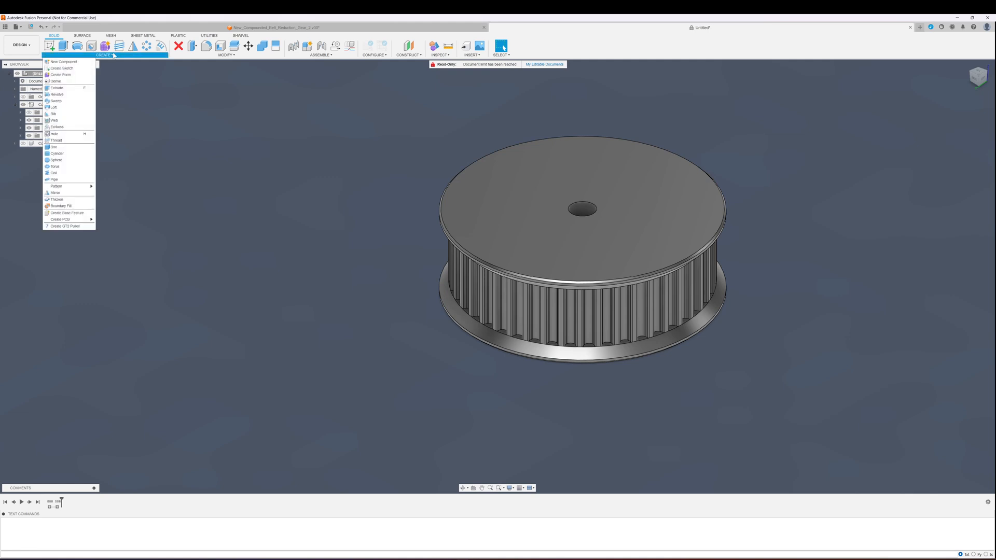
click(65, 226)
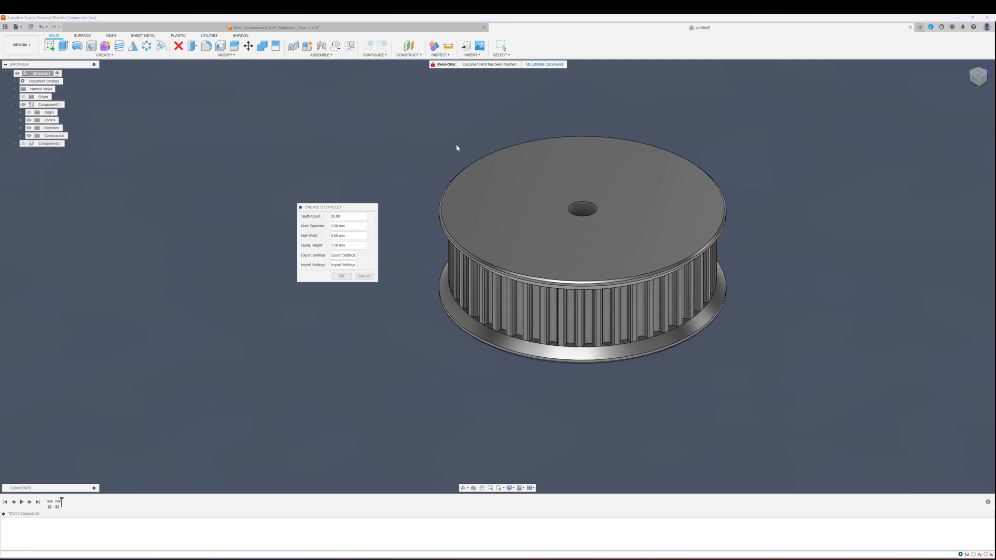
drag(323, 207, 333, 199)
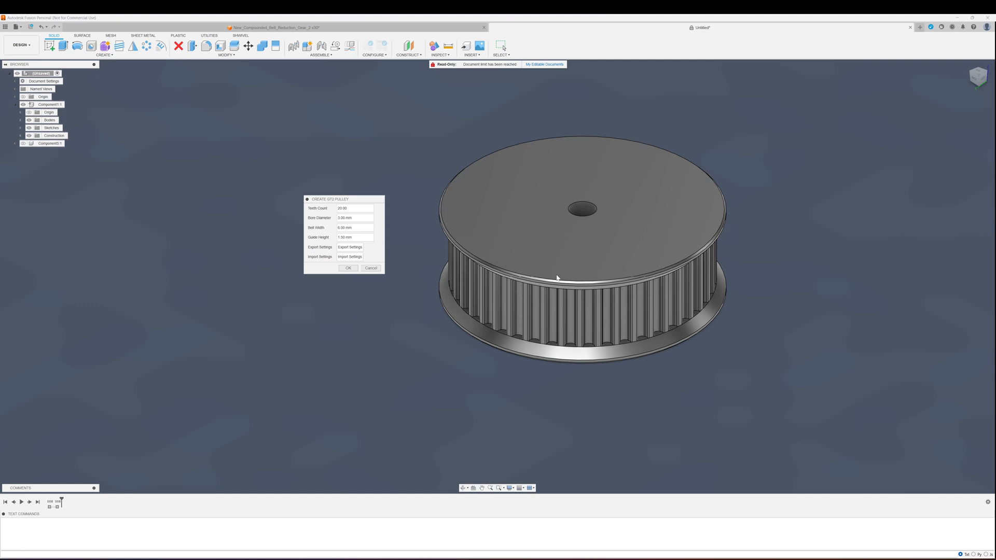
drag(330, 198, 330, 147)
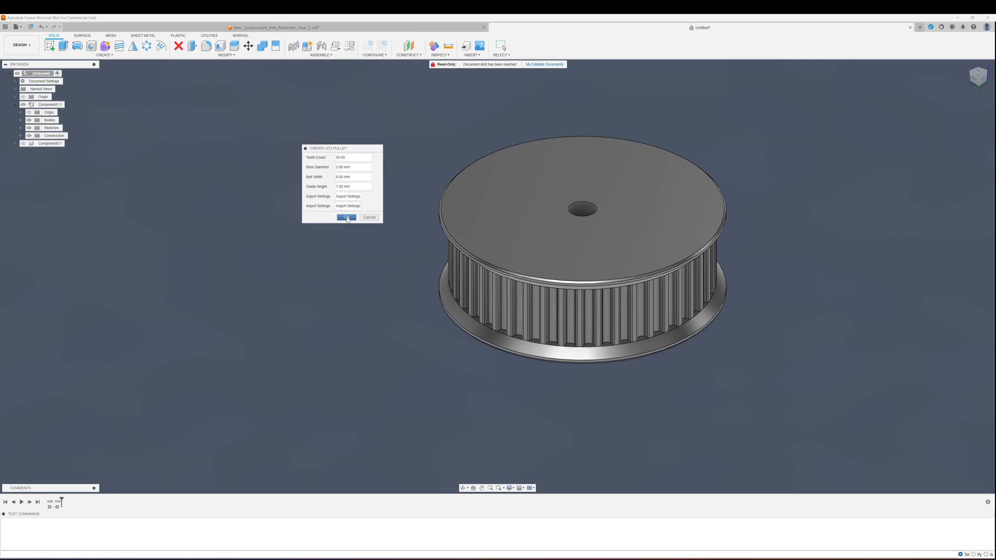
click(346, 217)
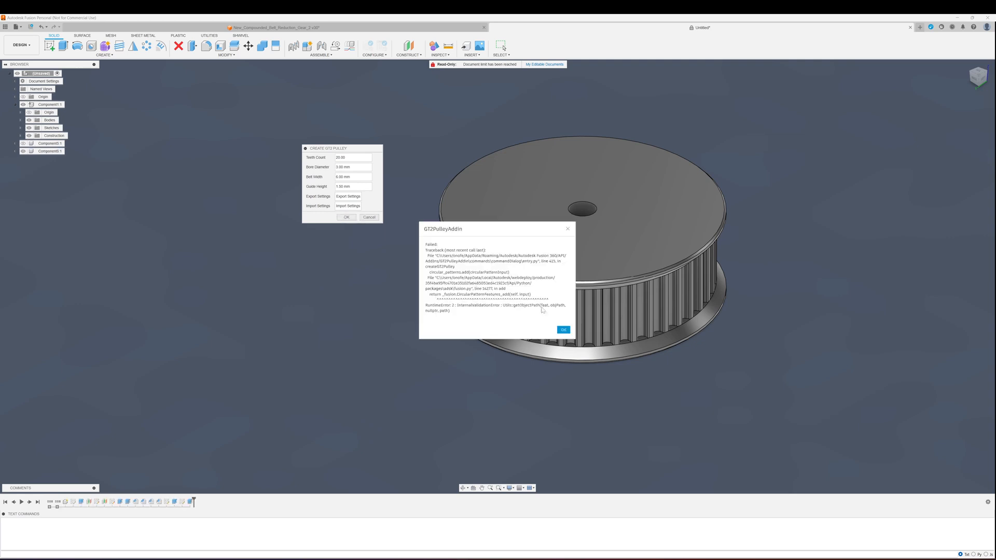
click(563, 330)
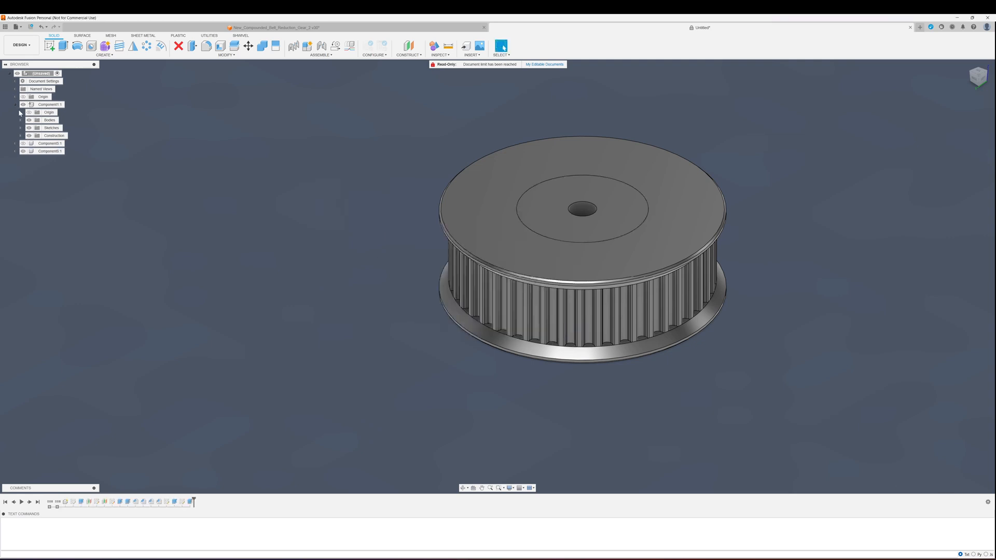
click(47, 105)
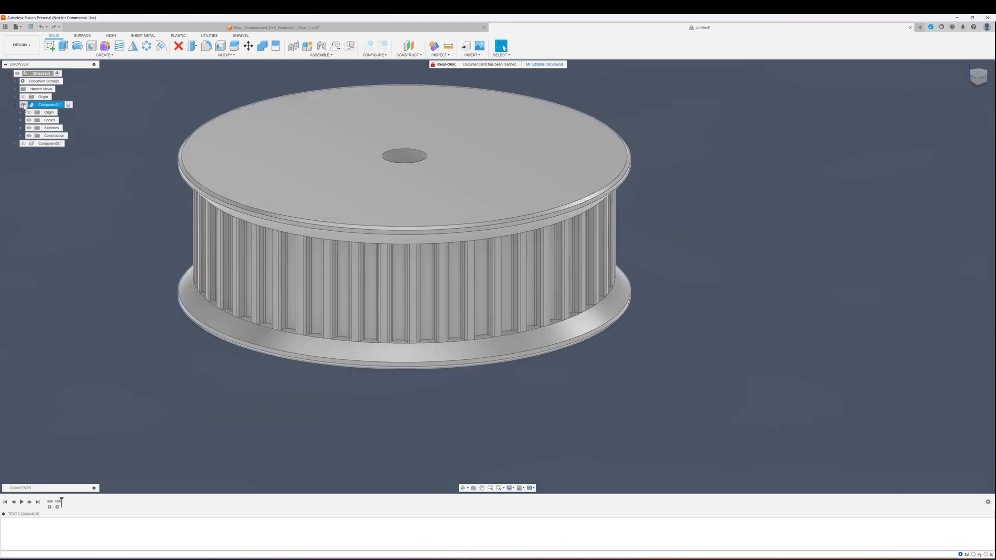
Step: Rerun Create GT2 Pulley from the Create menu and generate a fresh pulley
click(104, 69)
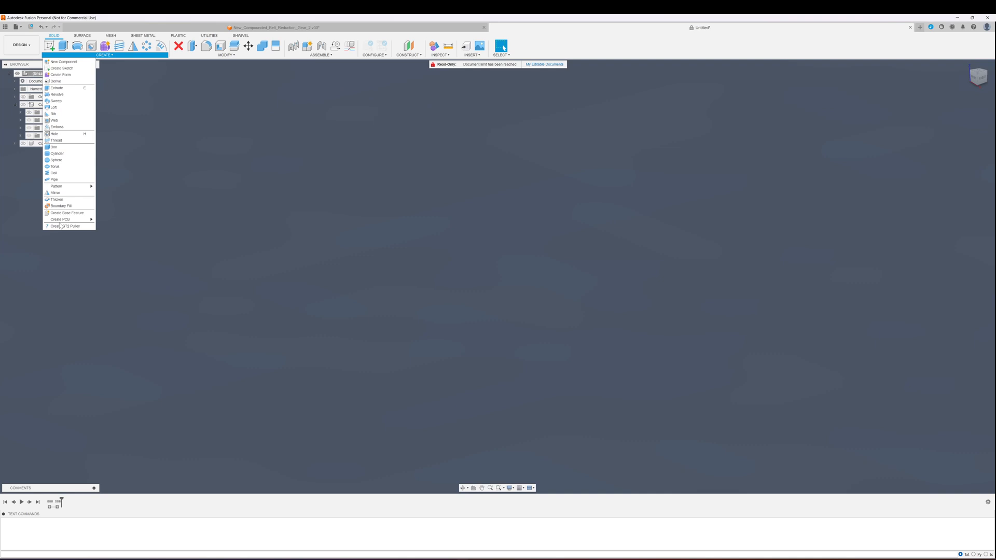
click(64, 226)
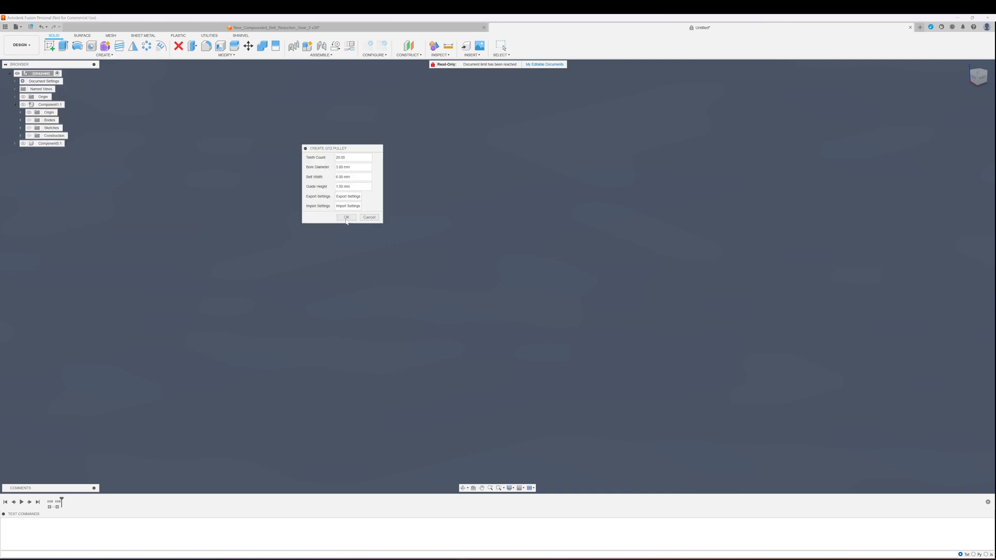
click(346, 217)
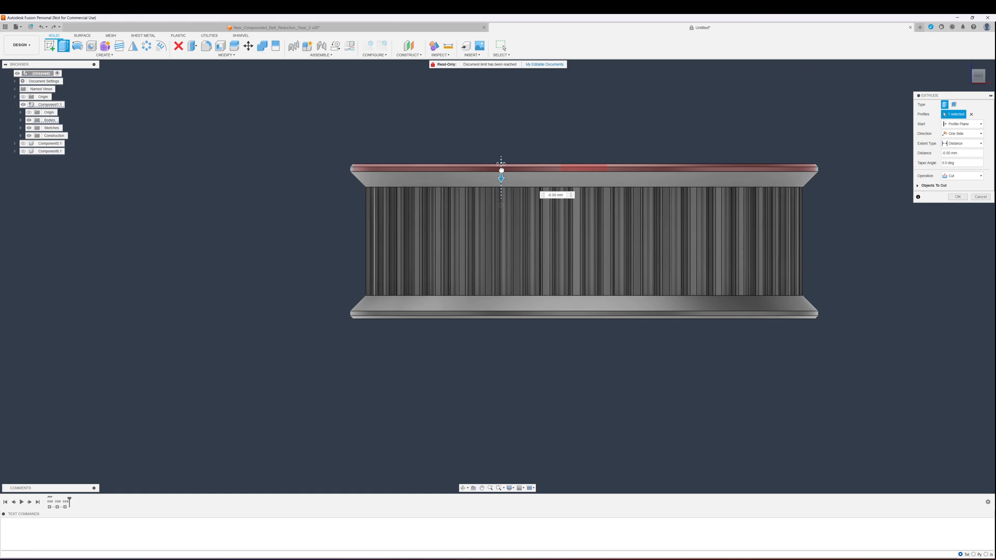
Step: Apply the -0.50 mm extrude cut to the top guide and send the pulley to 3D Print
drag(501, 170, 501, 193)
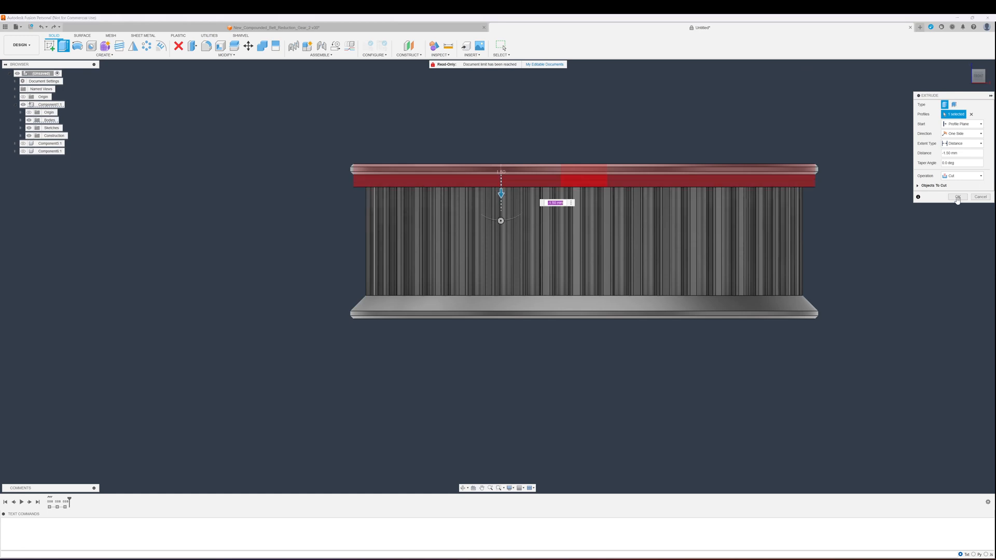
click(957, 196)
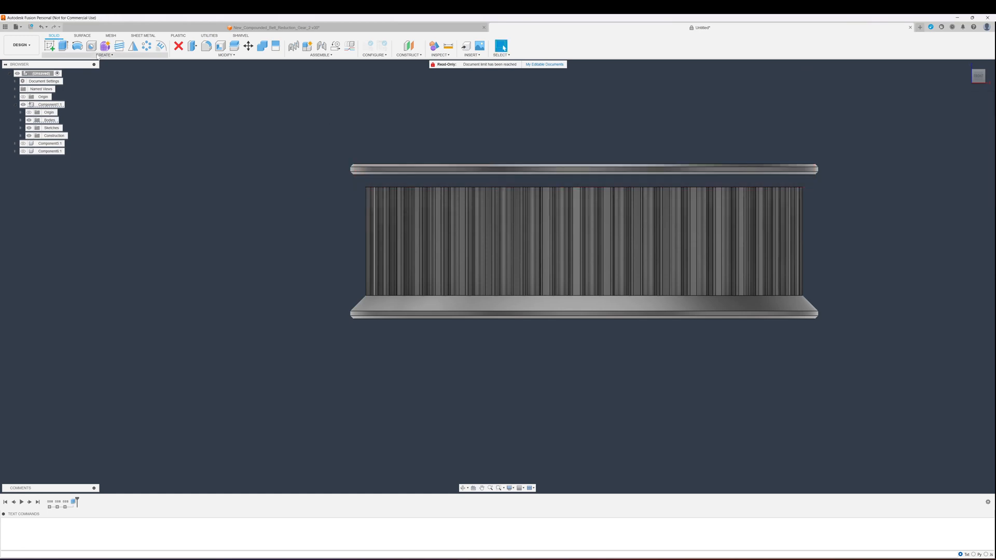
click(102, 54)
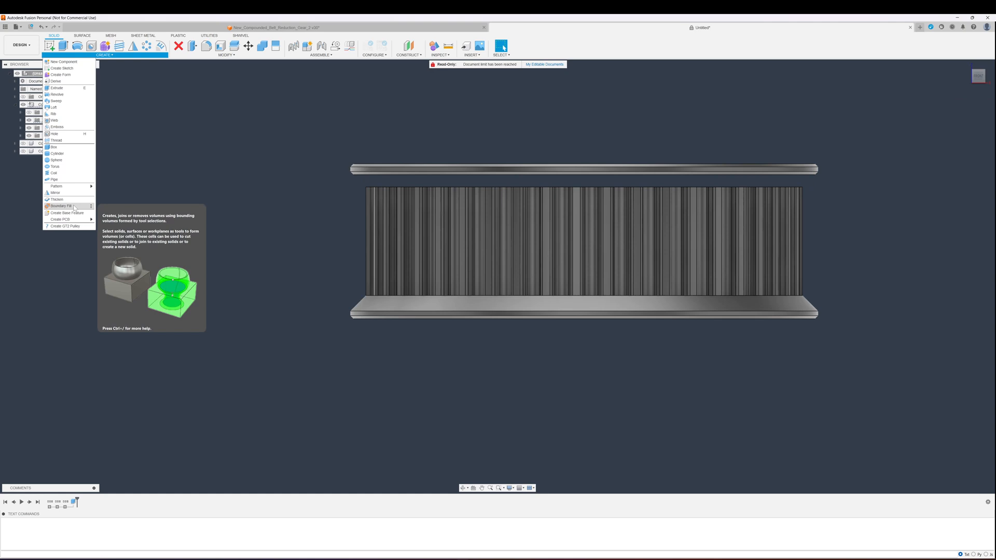
click(29, 27)
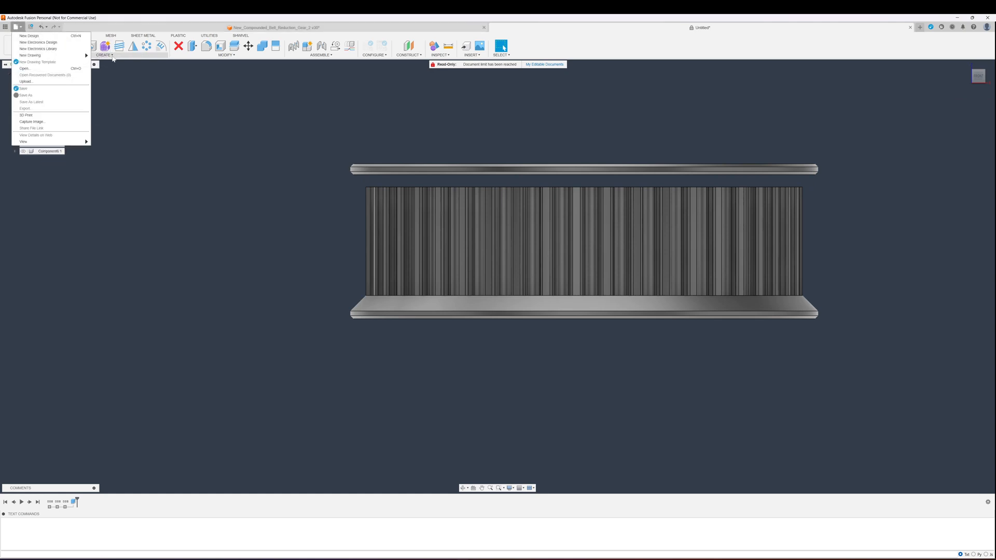
click(26, 115)
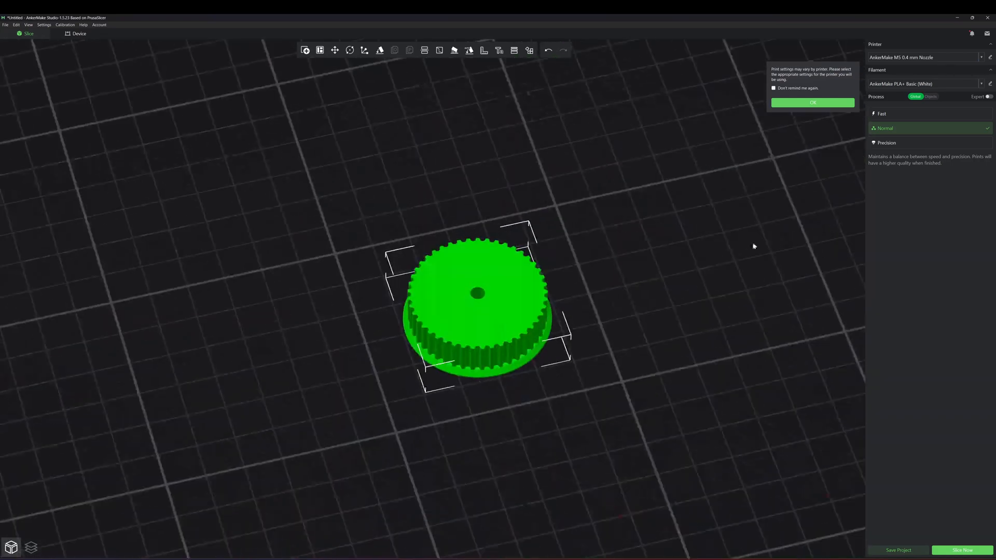
Step: Dismiss the printer settings notice and send the sliced pulley job to a printer
click(813, 102)
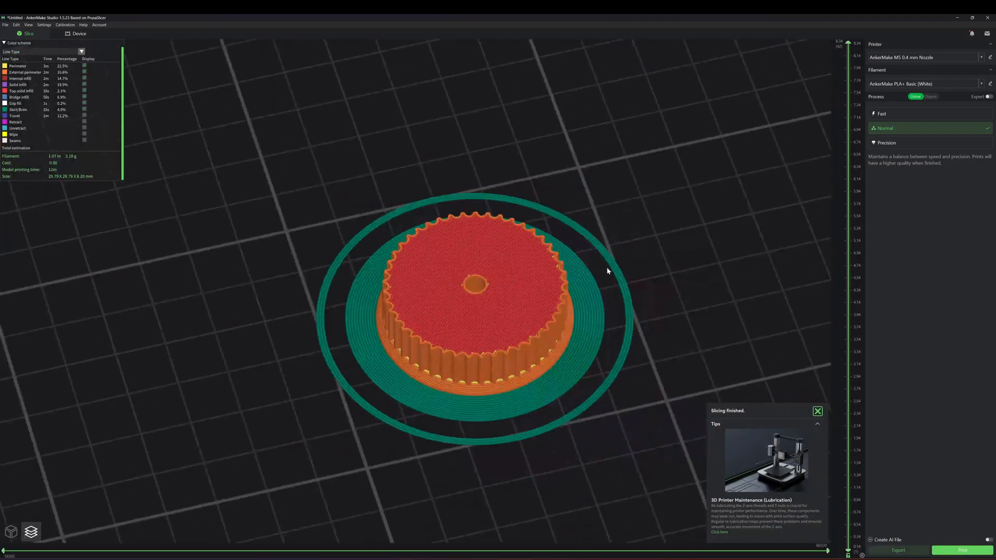
click(966, 551)
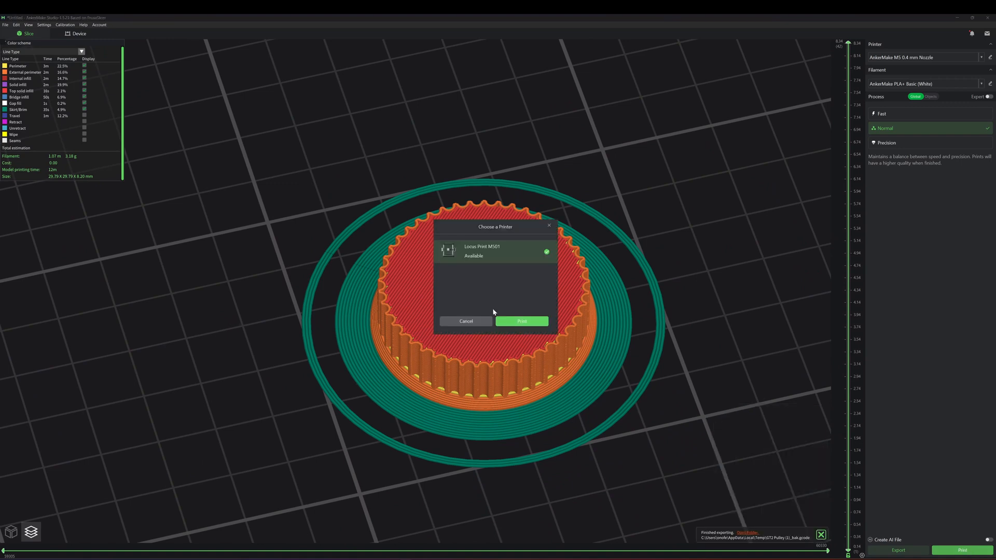